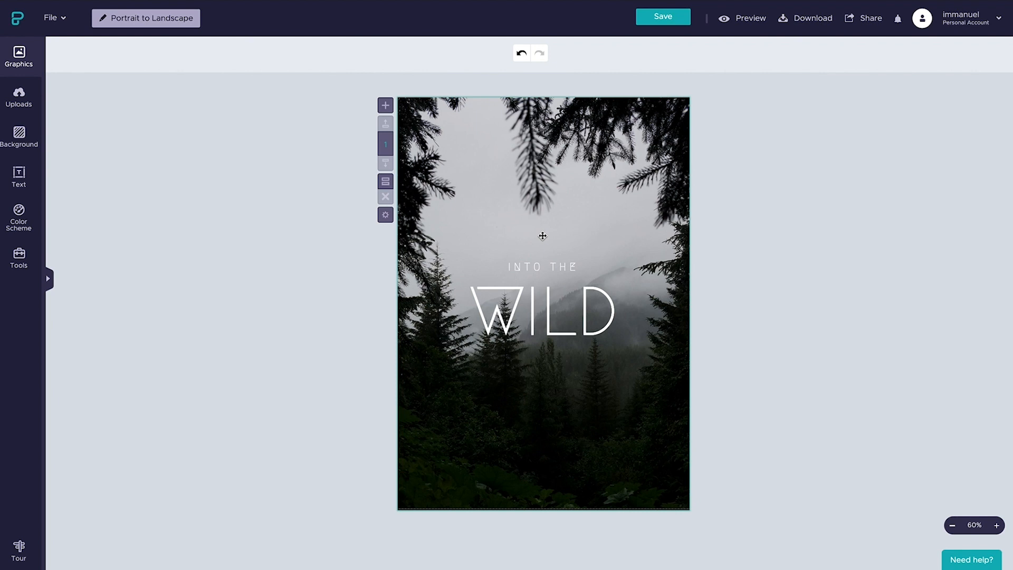
# Bring up the poster's Canvas Size panel from the gear beside the page block
pyautogui.click(385, 215)
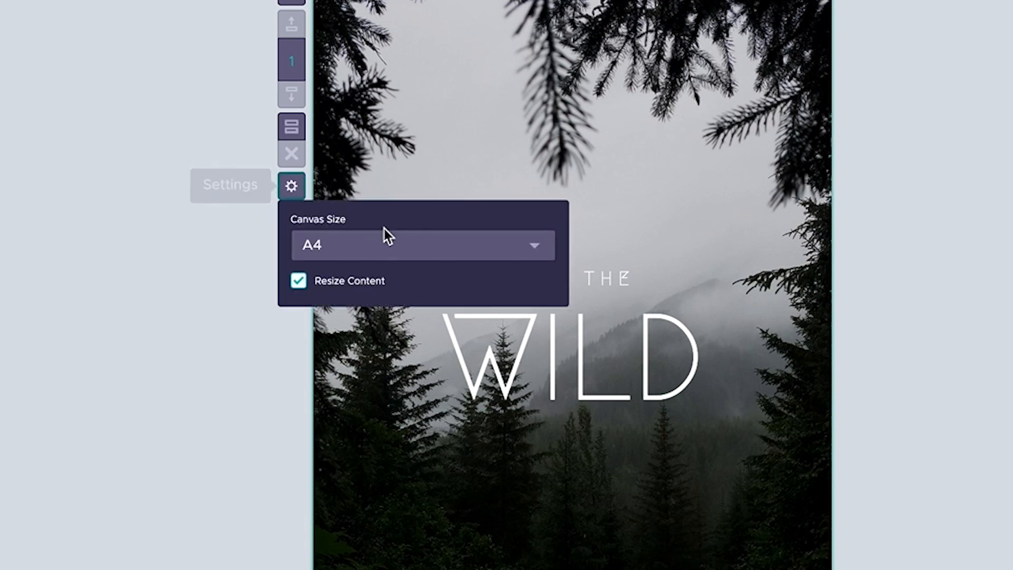
# Switch the canvas to a Custom size, view its dimensions in inches, then return to pixels
pyautogui.click(422, 245)
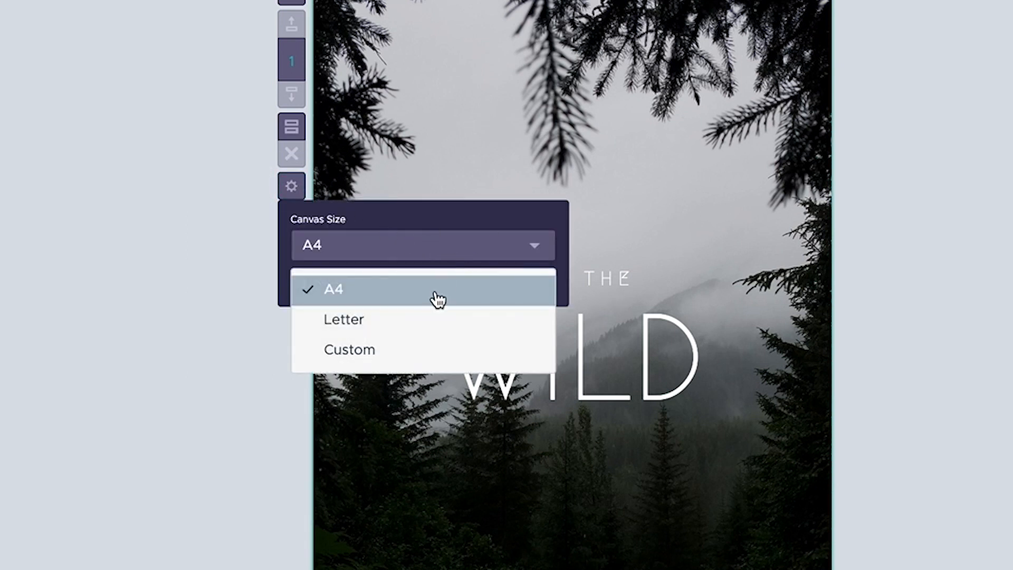
pyautogui.moveTo(419, 315)
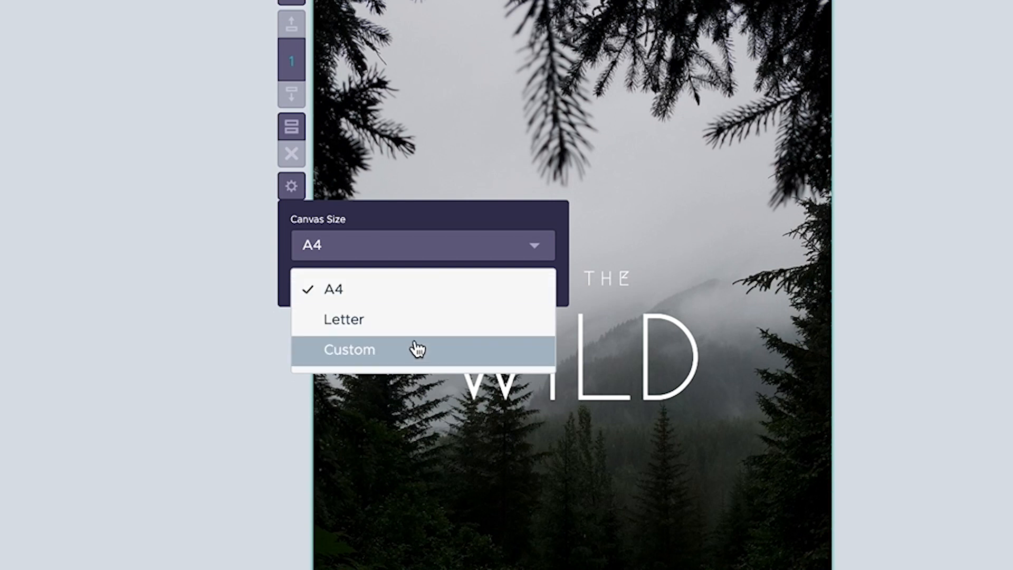
pyautogui.click(348, 350)
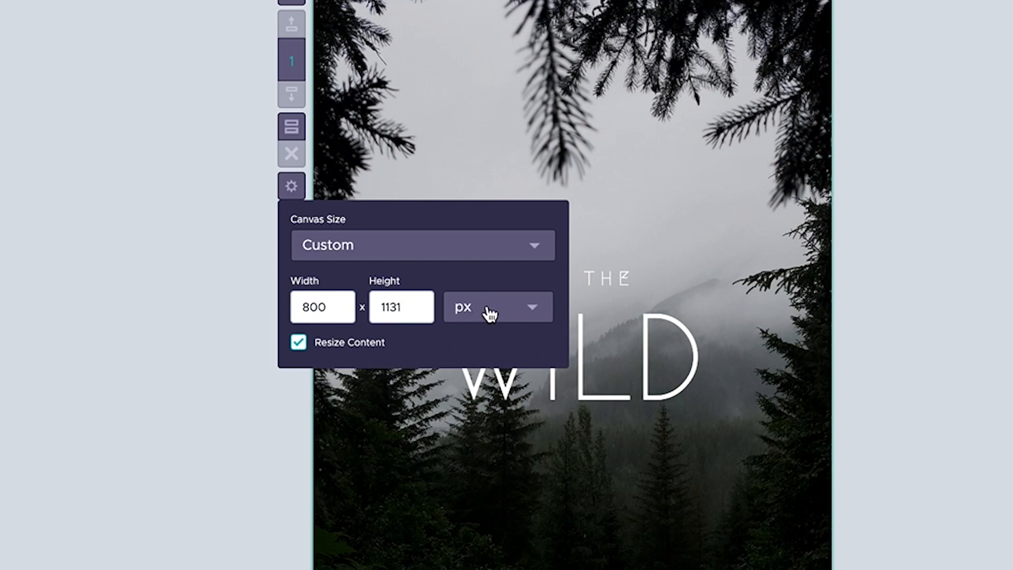
pyautogui.click(496, 306)
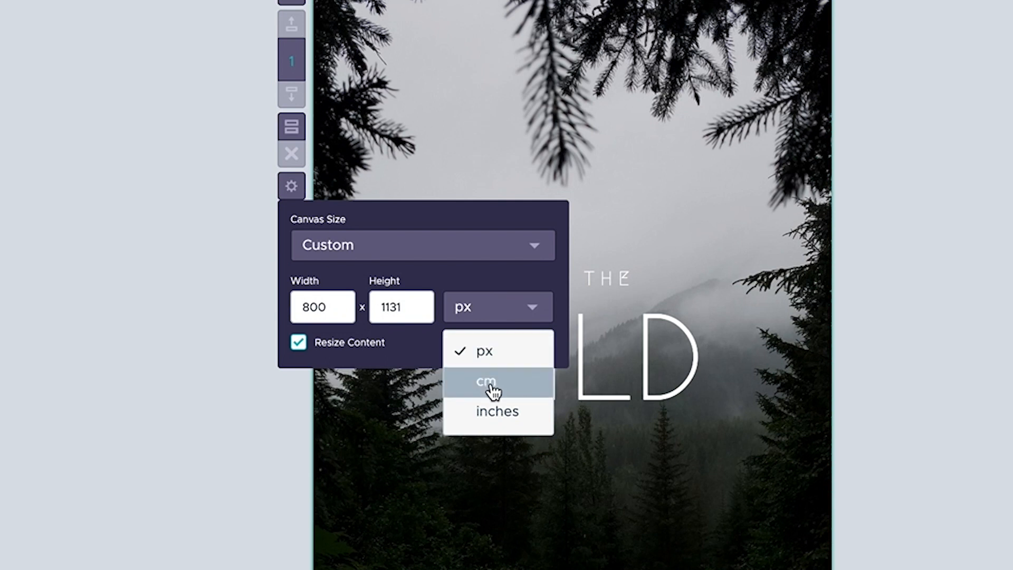
pyautogui.click(496, 412)
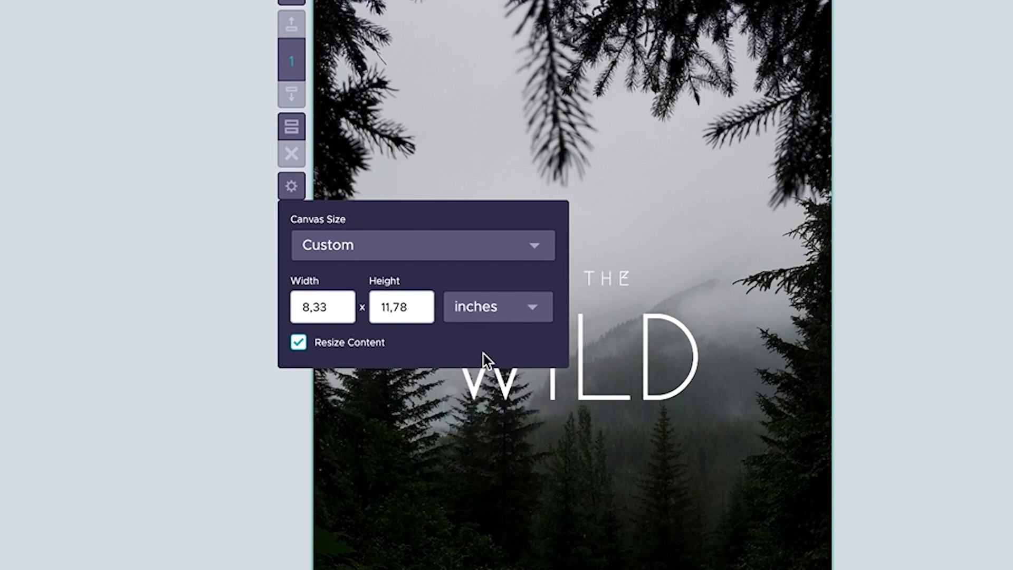
pyautogui.click(498, 306)
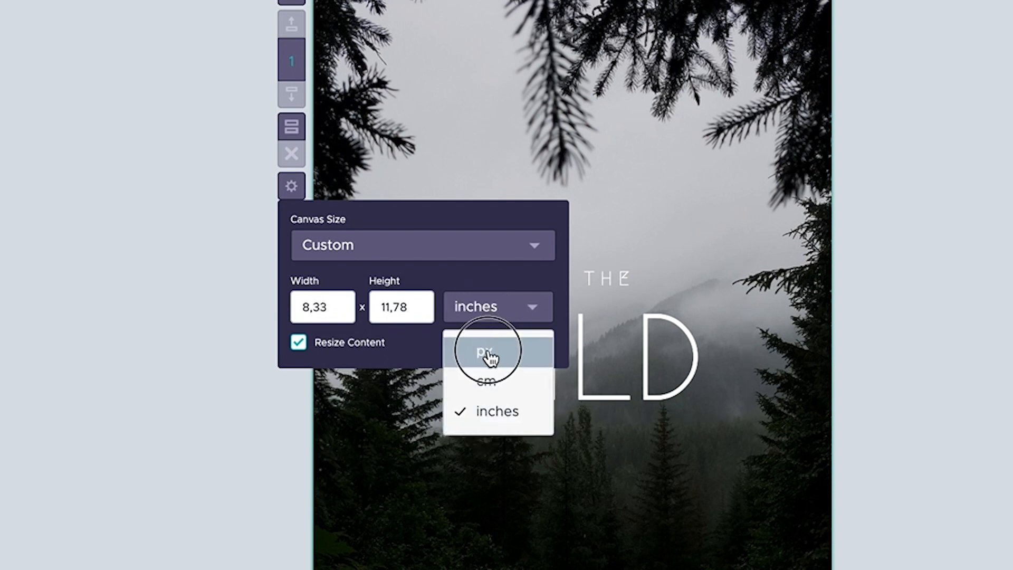
pyautogui.click(488, 352)
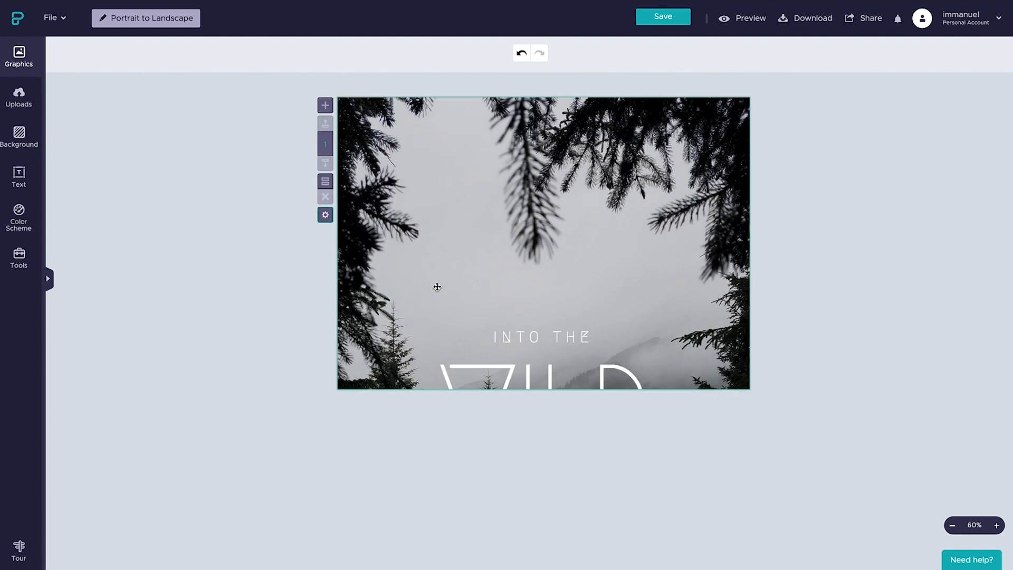
# Move the INTO THE WILD title and forest background to sit centred within the landscape canvas
pyautogui.click(540, 335)
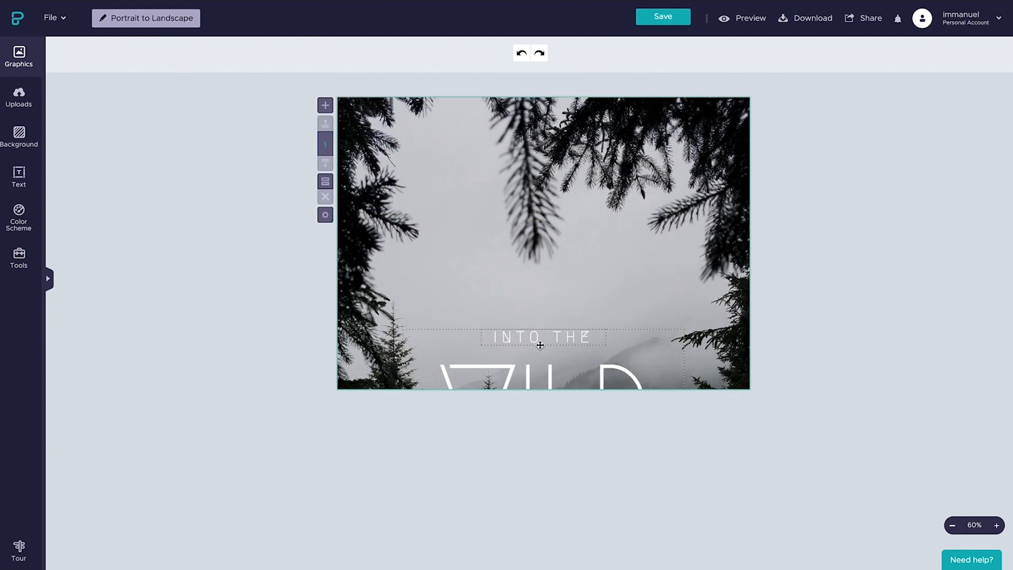
pyautogui.click(796, 73)
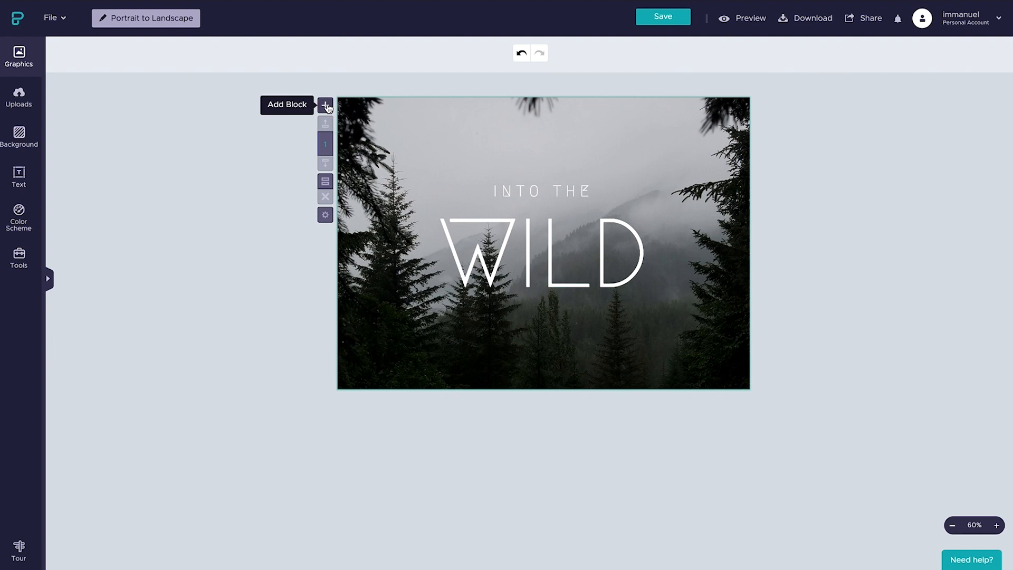
pyautogui.click(326, 107)
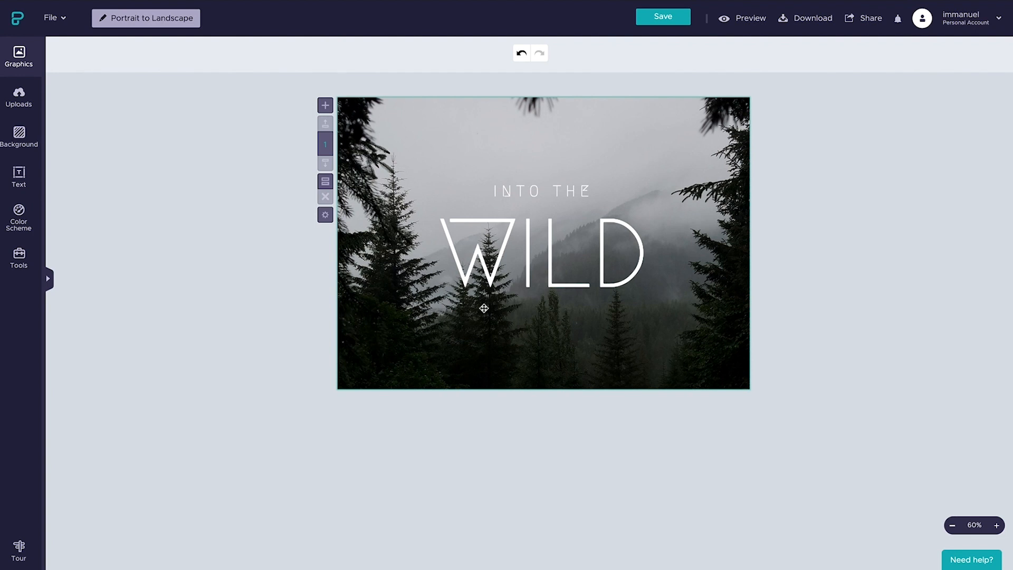
pyautogui.moveTo(376, 256)
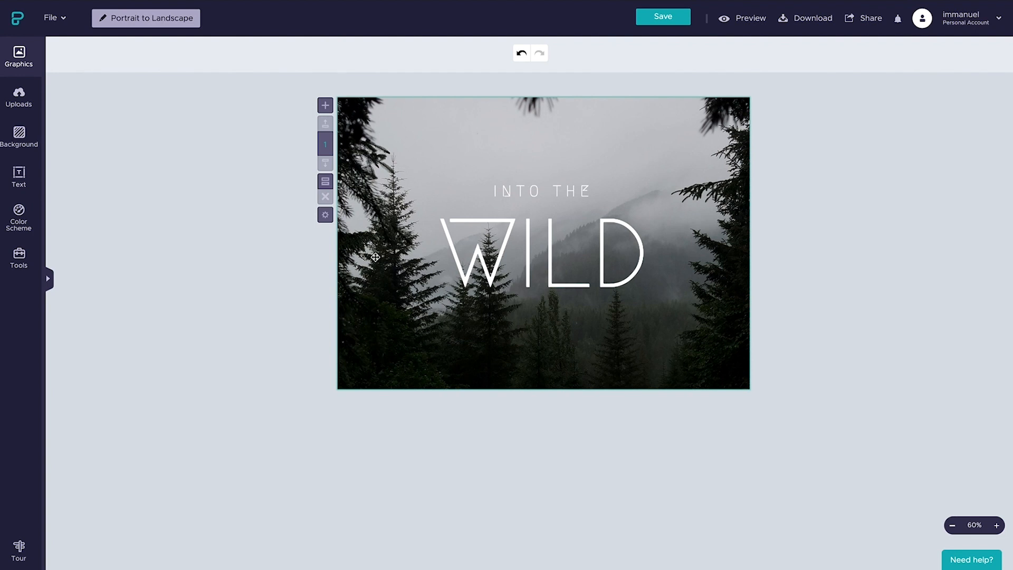
# Set equal pixel width and height to make a square Instagram canvas and apply it
pyautogui.click(325, 214)
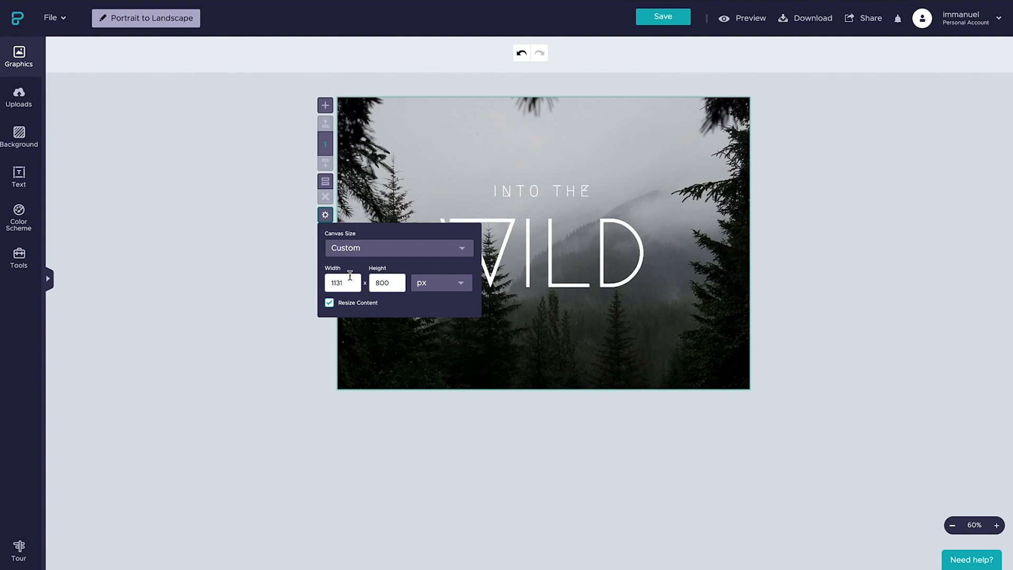
pyautogui.write('108')
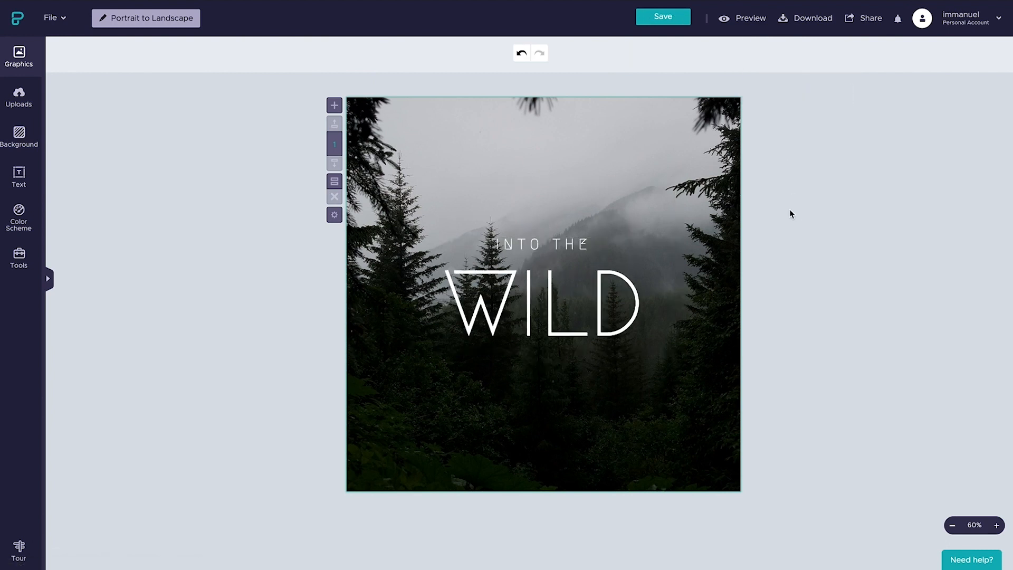
pyautogui.click(145, 18)
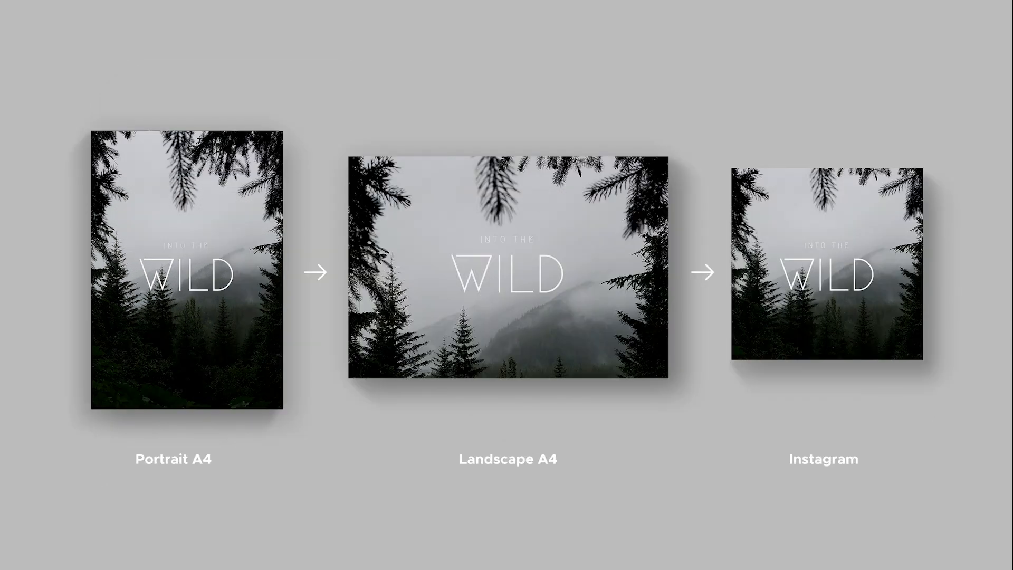